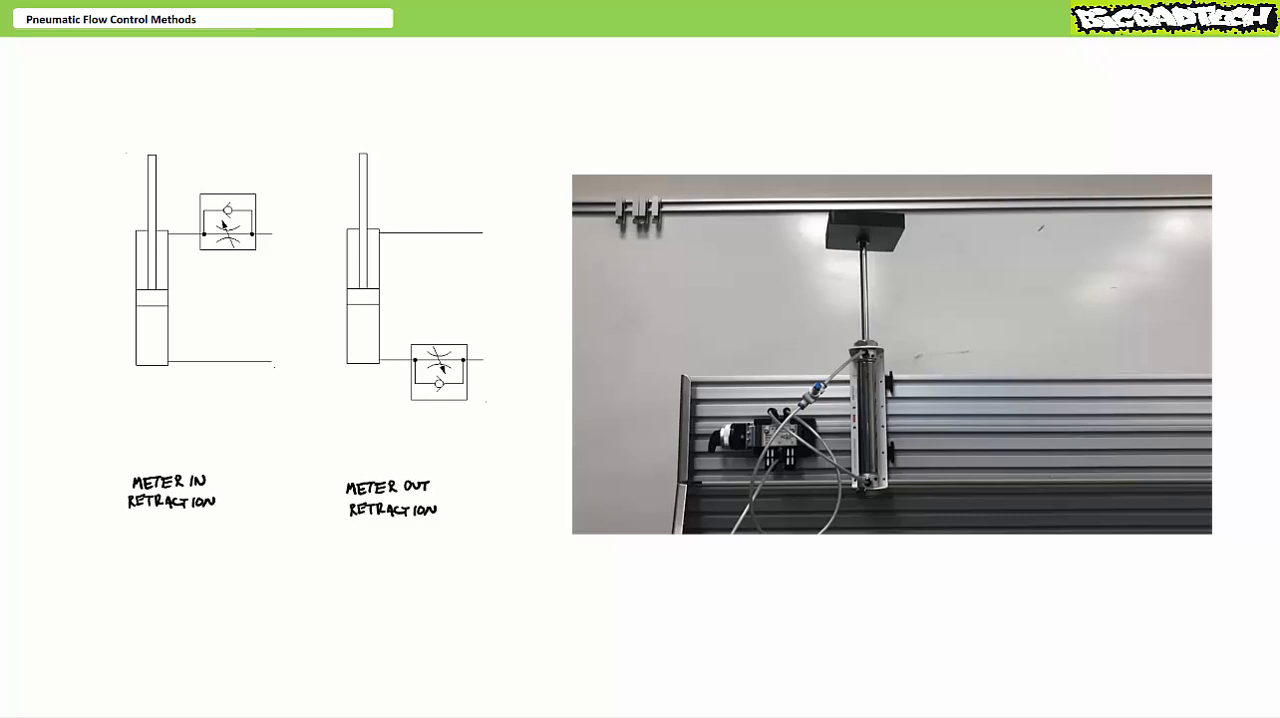
Trace the red air-flow arrow through the meter-in valve into the cylinder top
left_click_drag(132, 276, 162, 308)
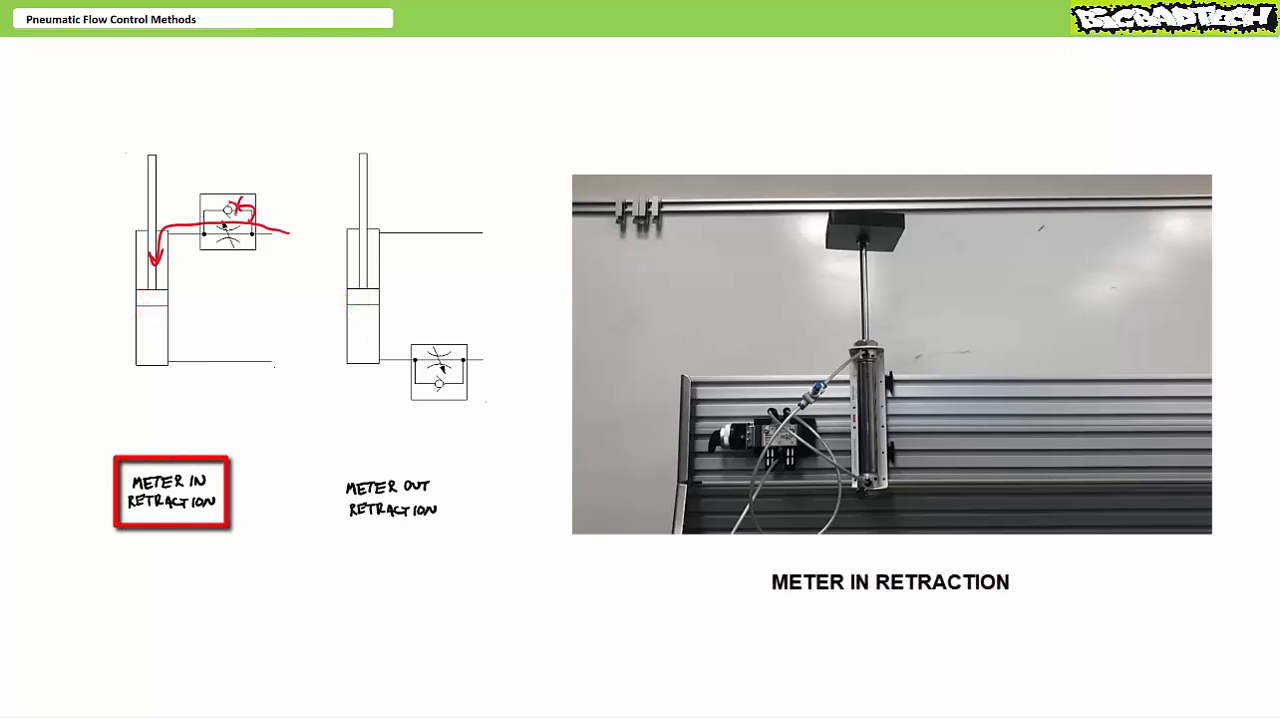
Draw a blue exhaust arrow from the cylinder's lower port out to the right
left_click_drag(150, 340, 290, 360)
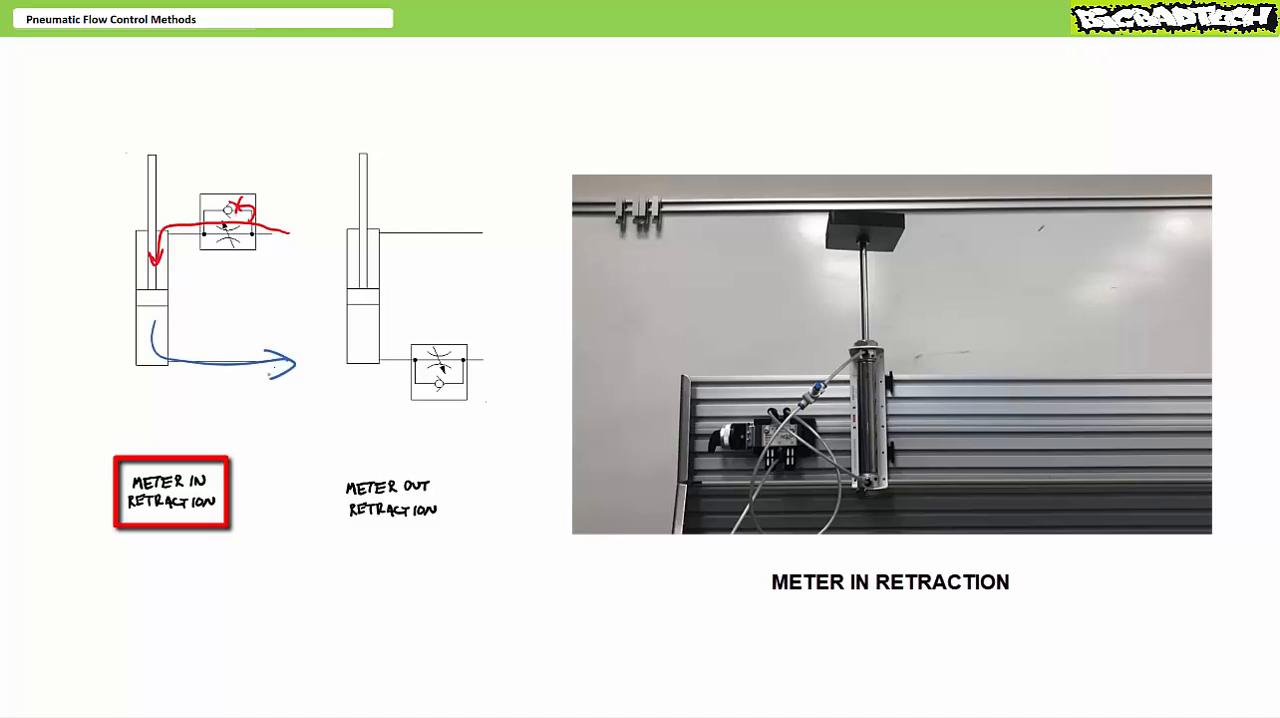